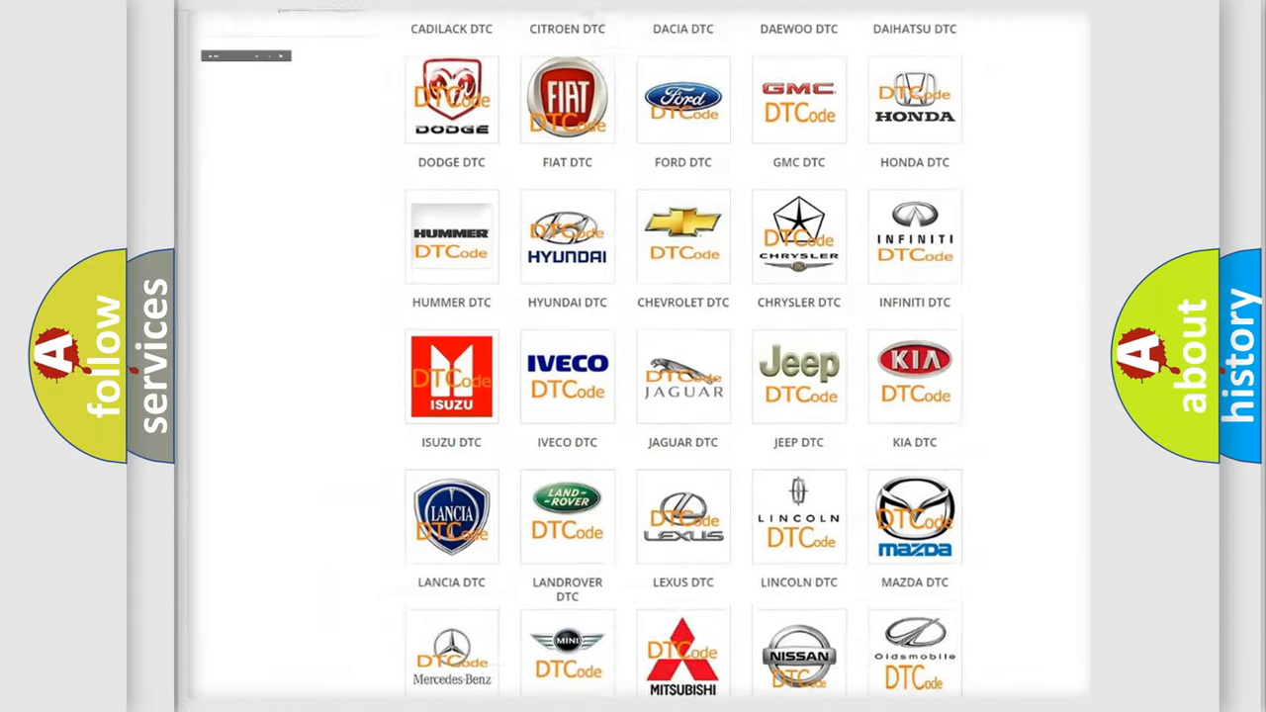
Pick the Jeep logo from the DTC brand grid and scroll through the Jeep code list
scroll(up, 3)
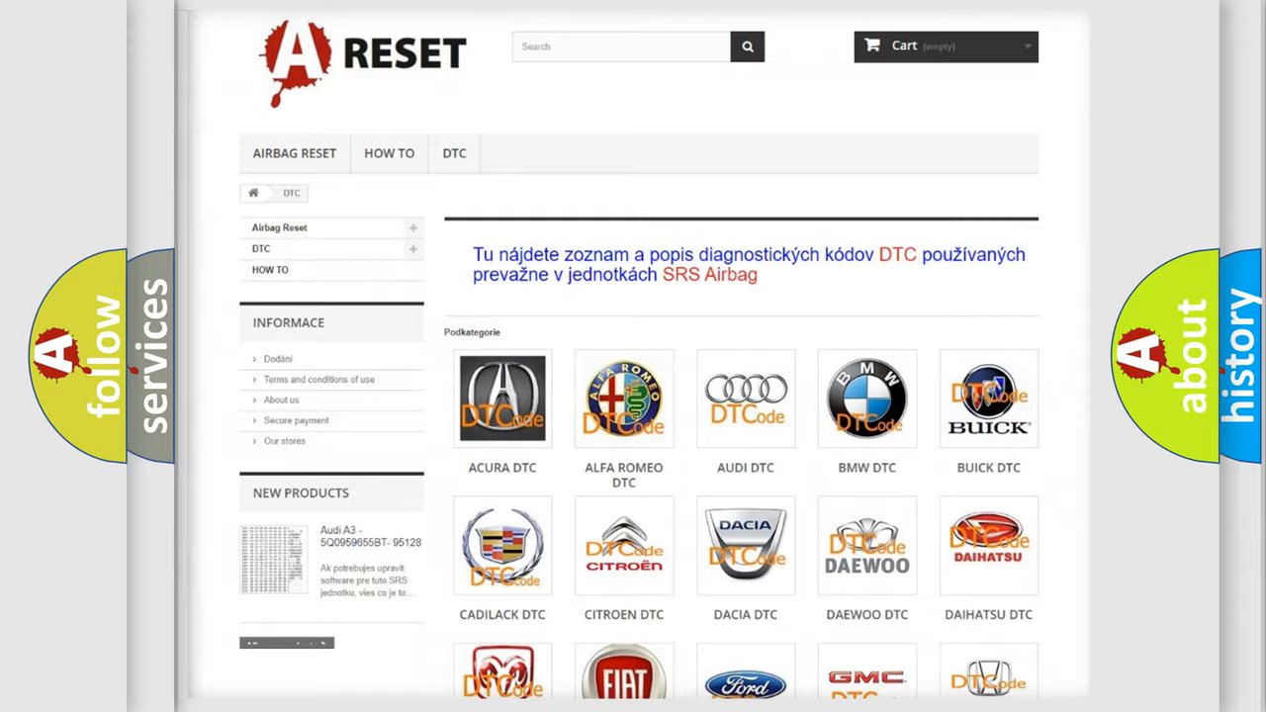
scroll(down, 3)
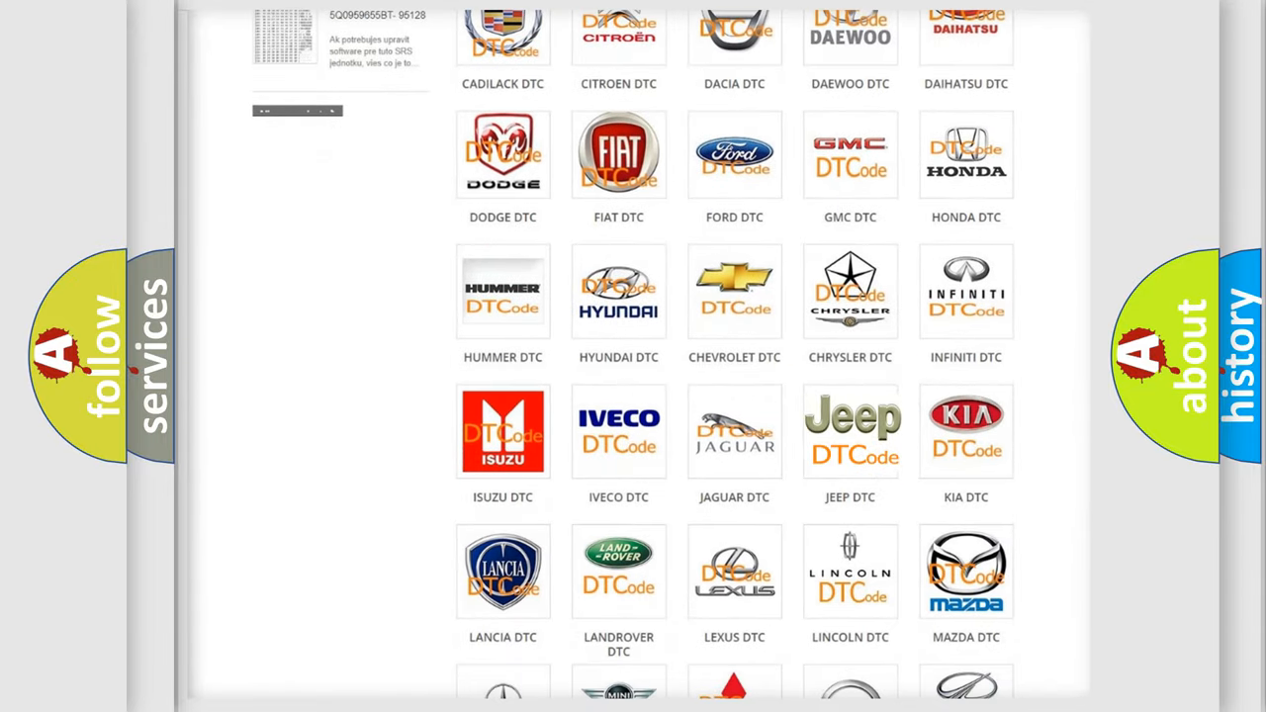
click(850, 431)
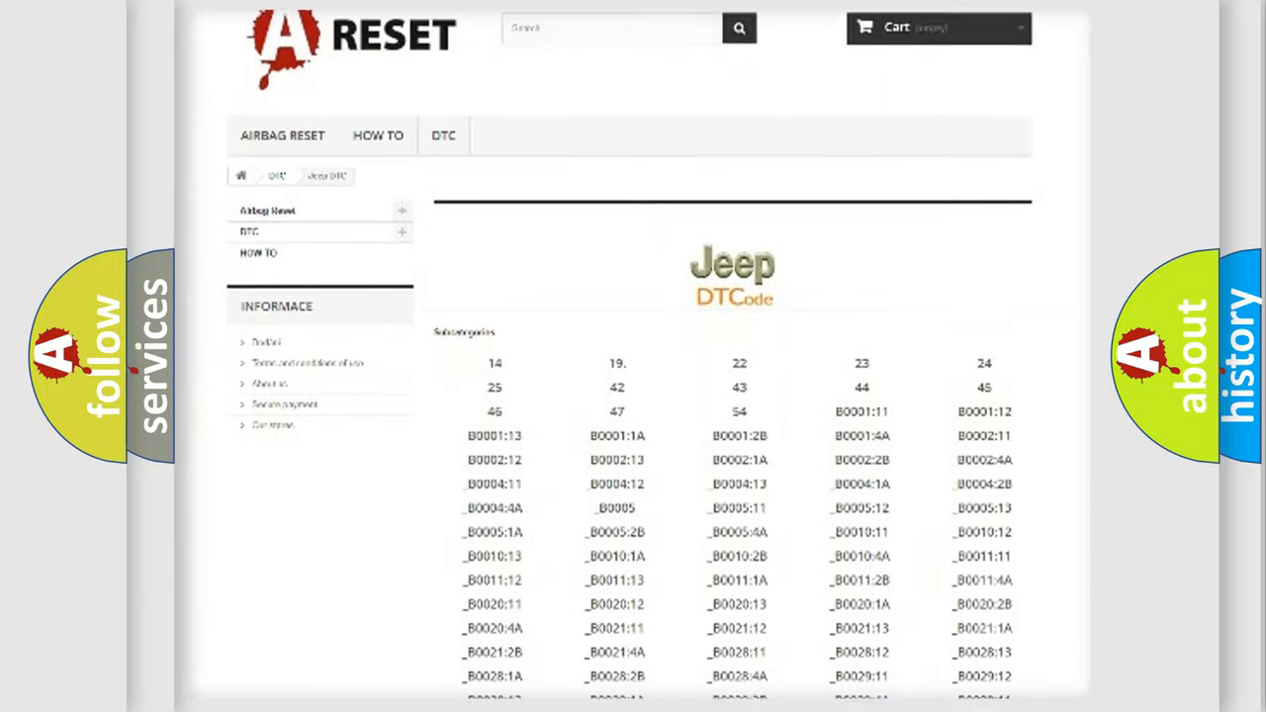
scroll(down, 3)
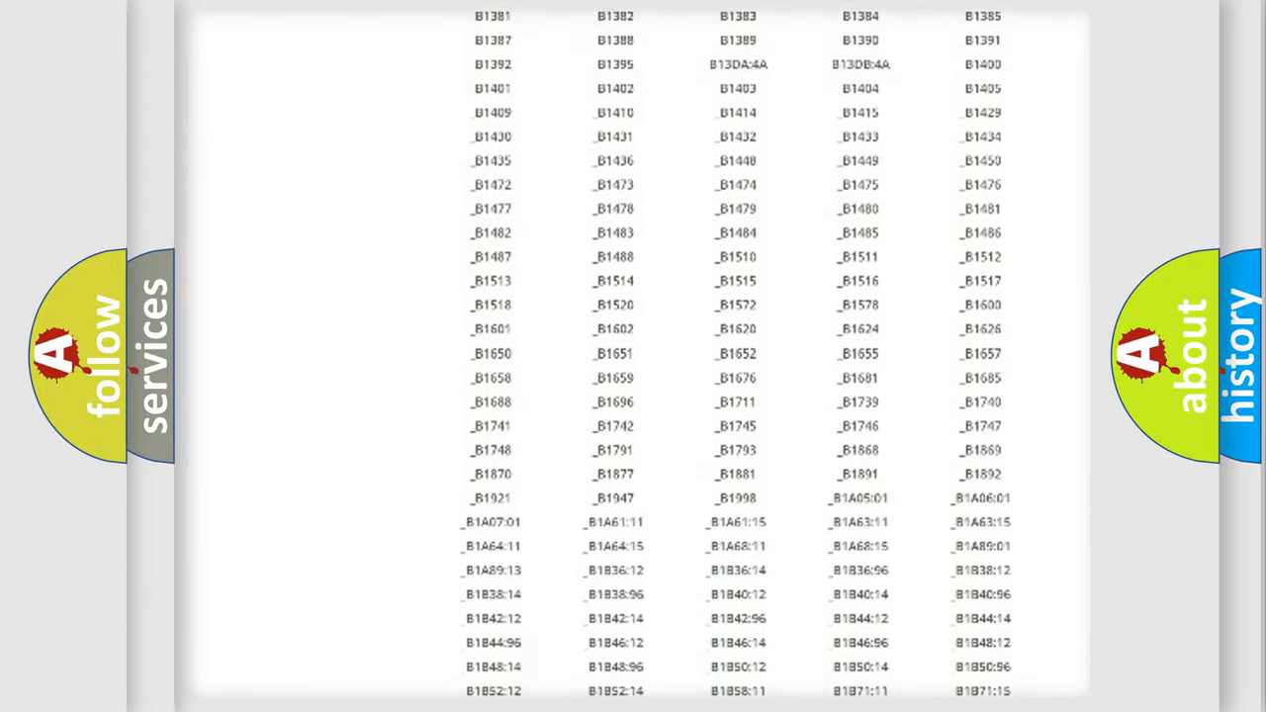
scroll(up, 3)
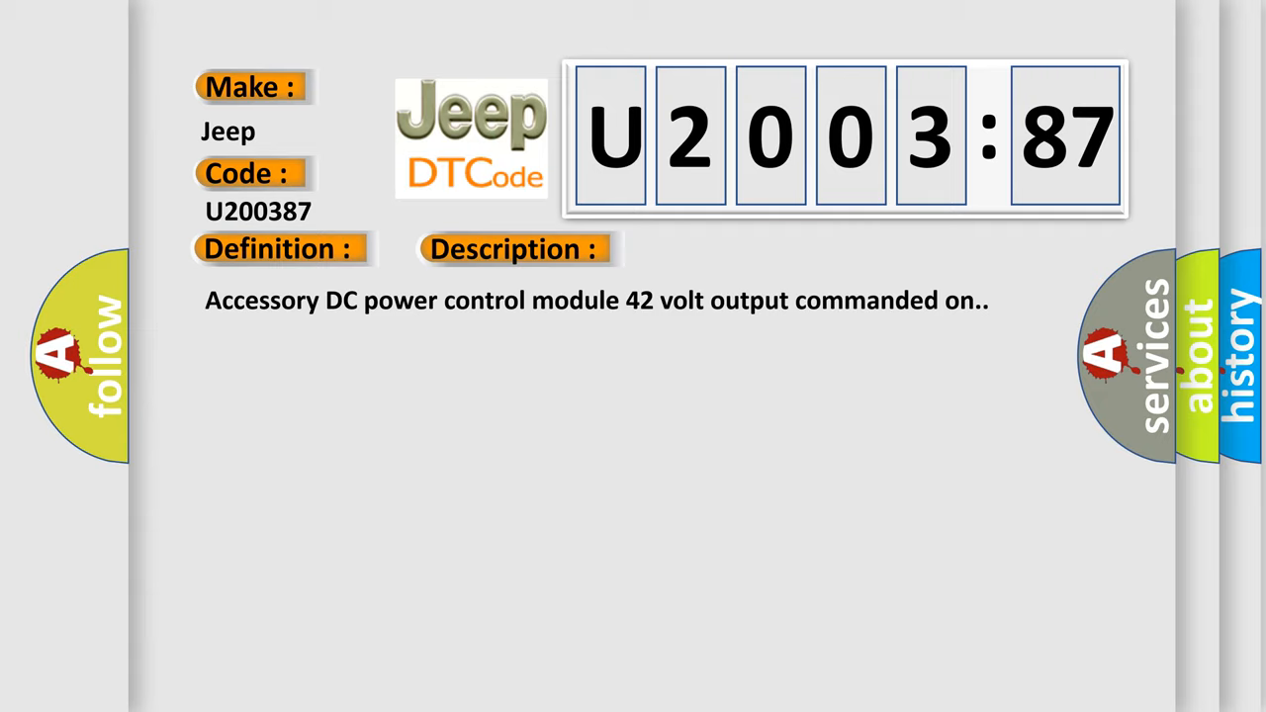
Advance the U2003:87 slide to show the description and cause (42 V circuit over 105°C, missing message)
click(727, 248)
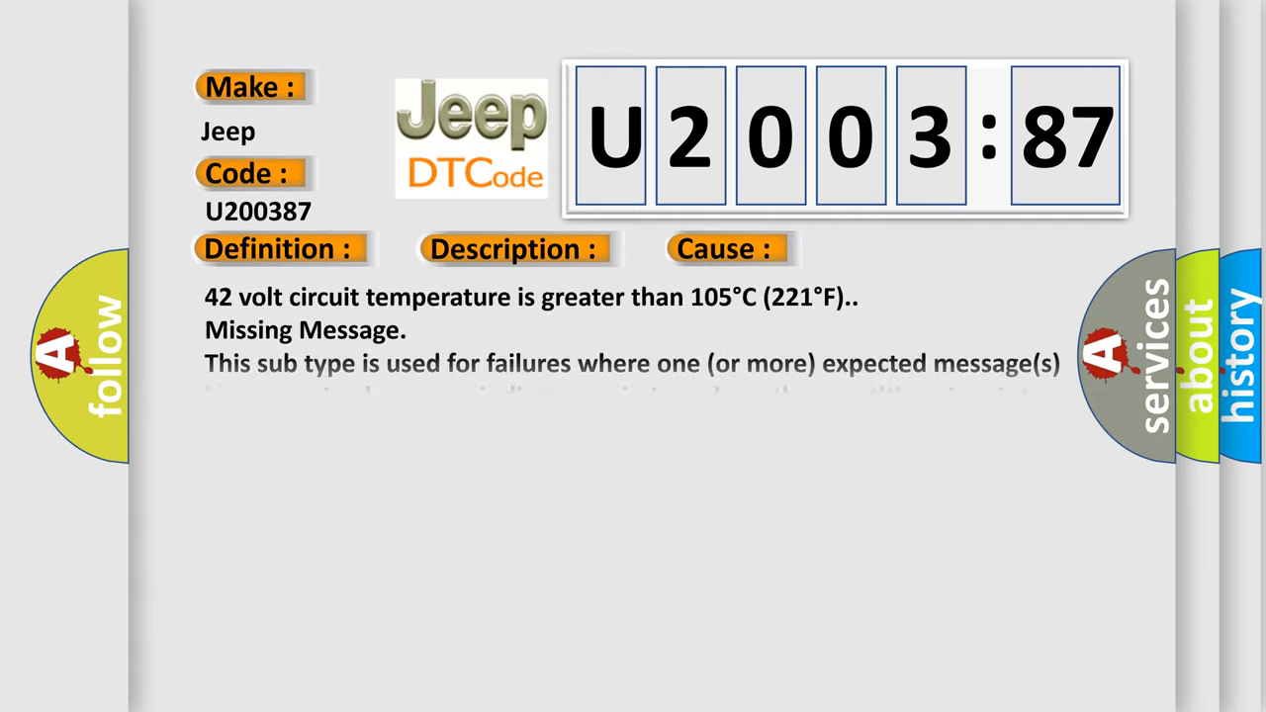